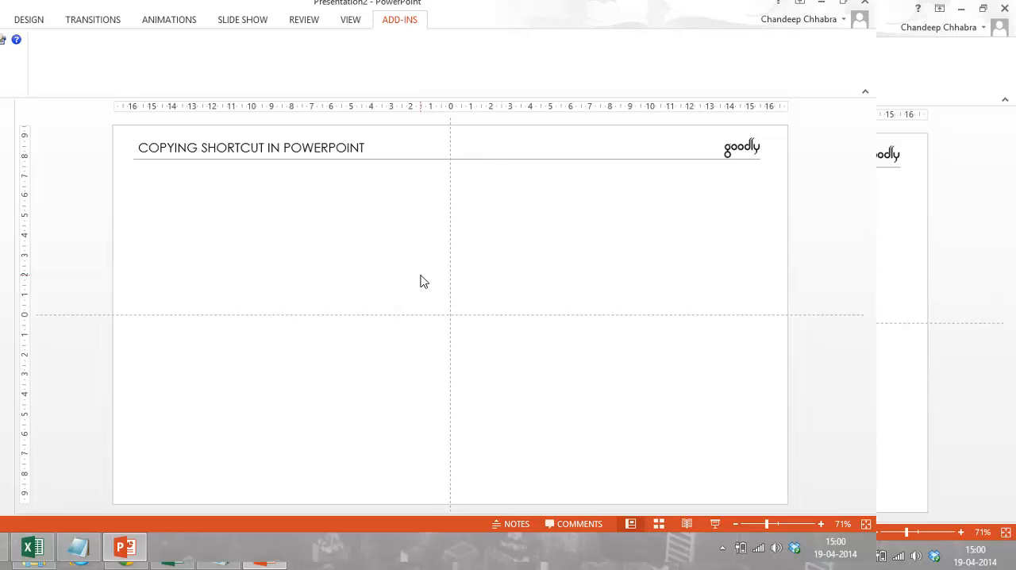
mouse_move(434, 283)
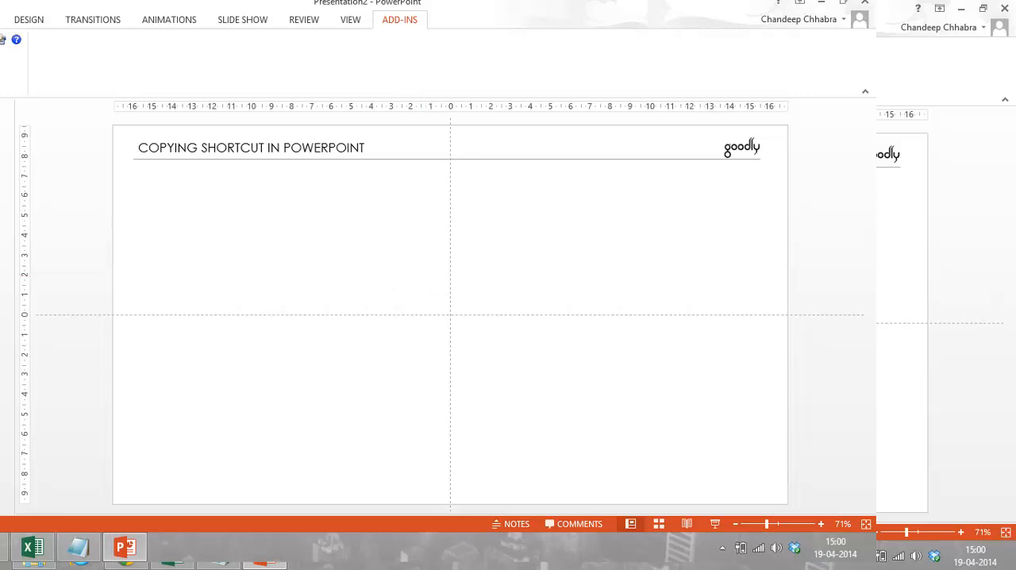
Step: Add a blue rectangle to the upper left of the slide under the title
click(400, 19)
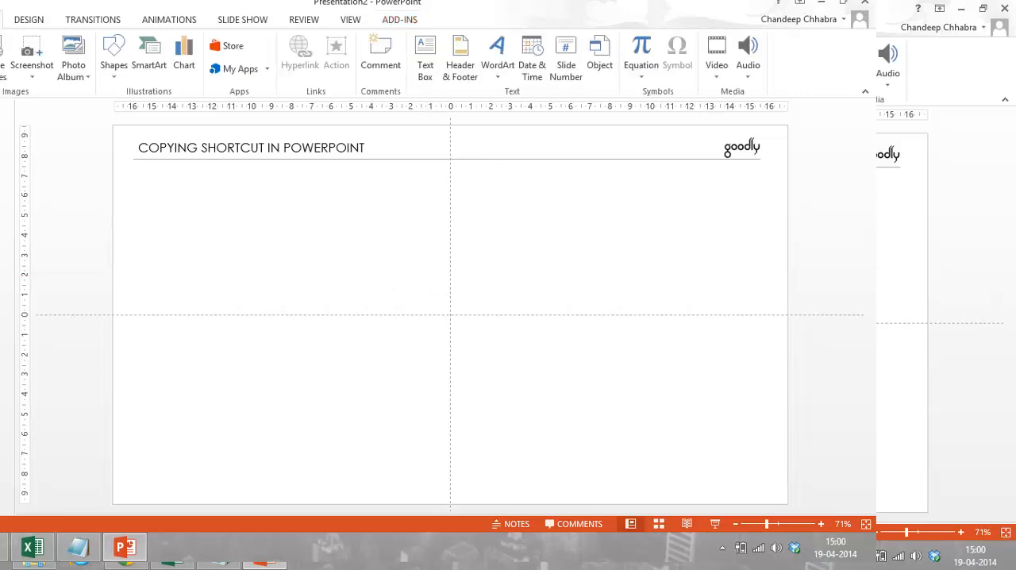
click(114, 51)
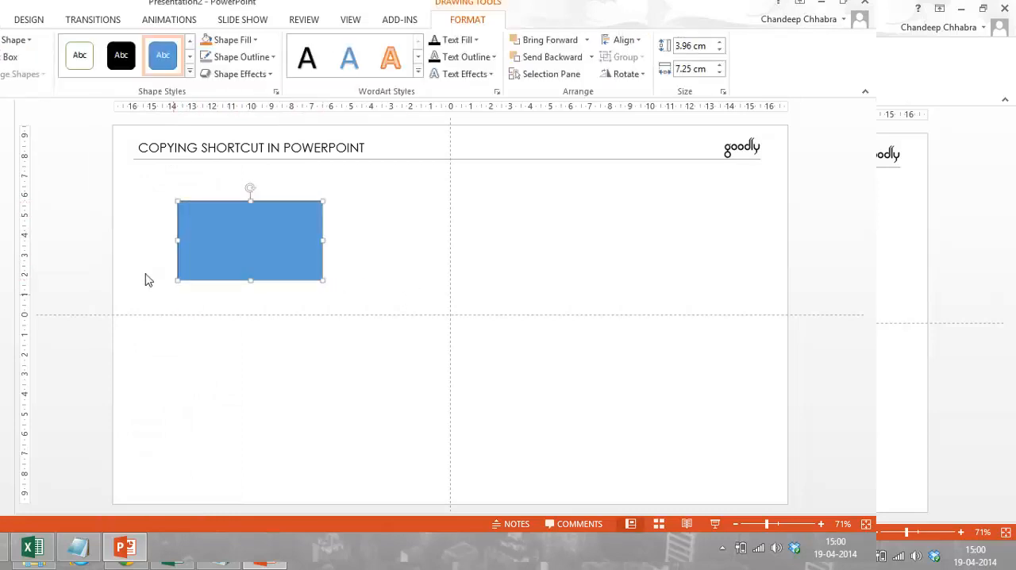
mouse_move(131, 260)
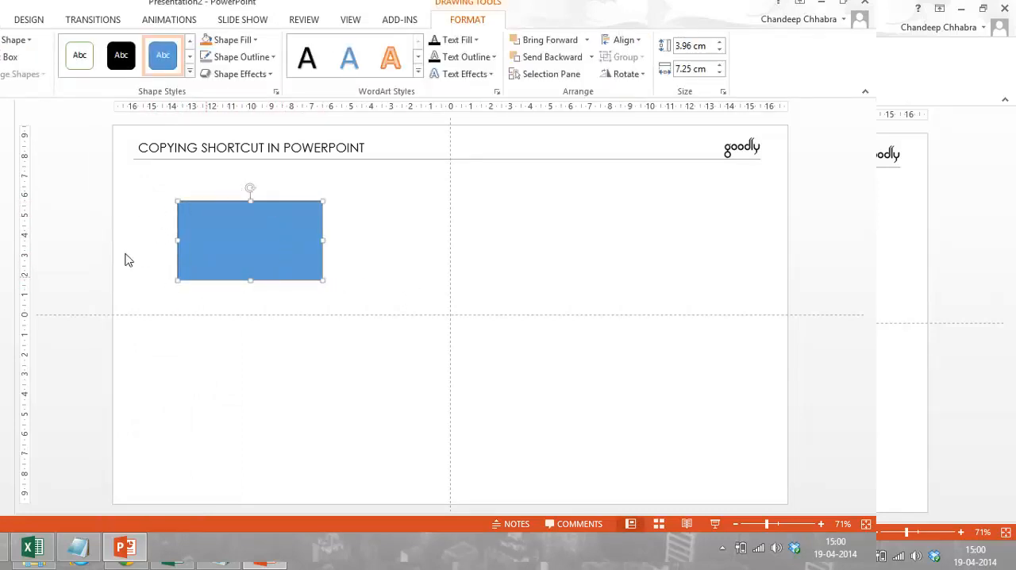
mouse_move(246, 228)
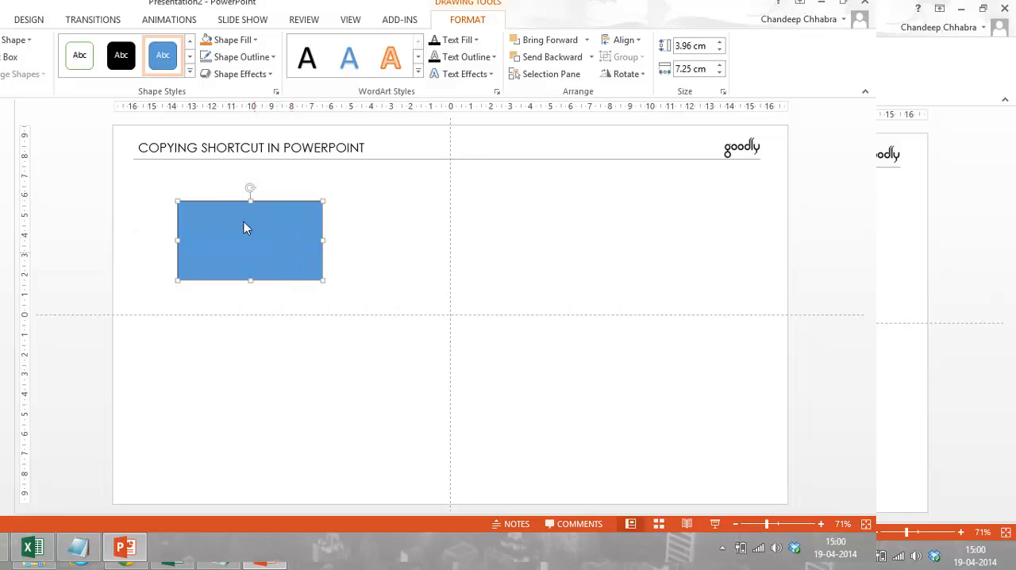
mouse_move(264, 245)
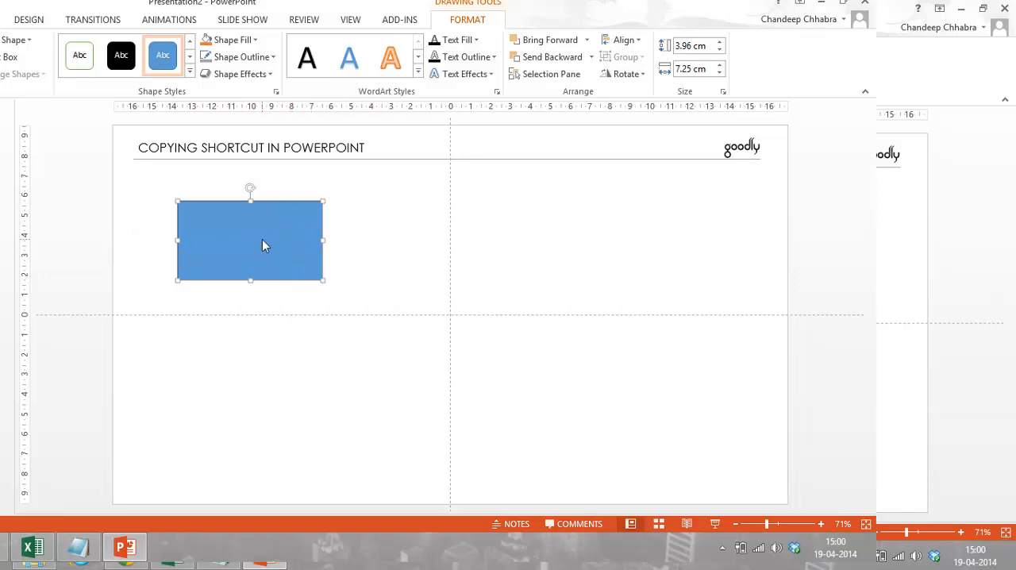
mouse_move(366, 230)
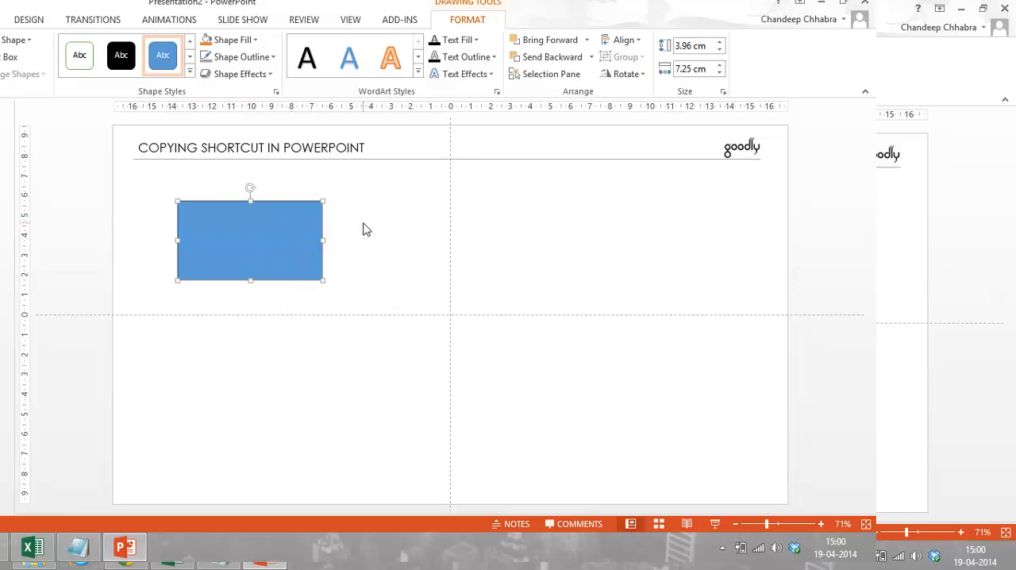
mouse_move(489, 244)
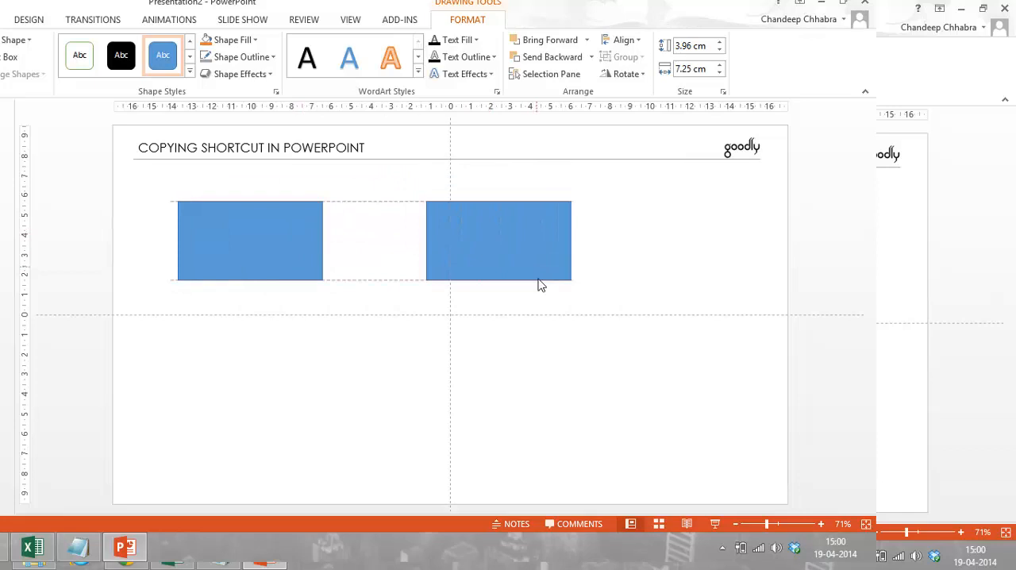
Step: Ctrl-drag a copy of the rectangle to the right, level with the original
drag(499, 242, 676, 213)
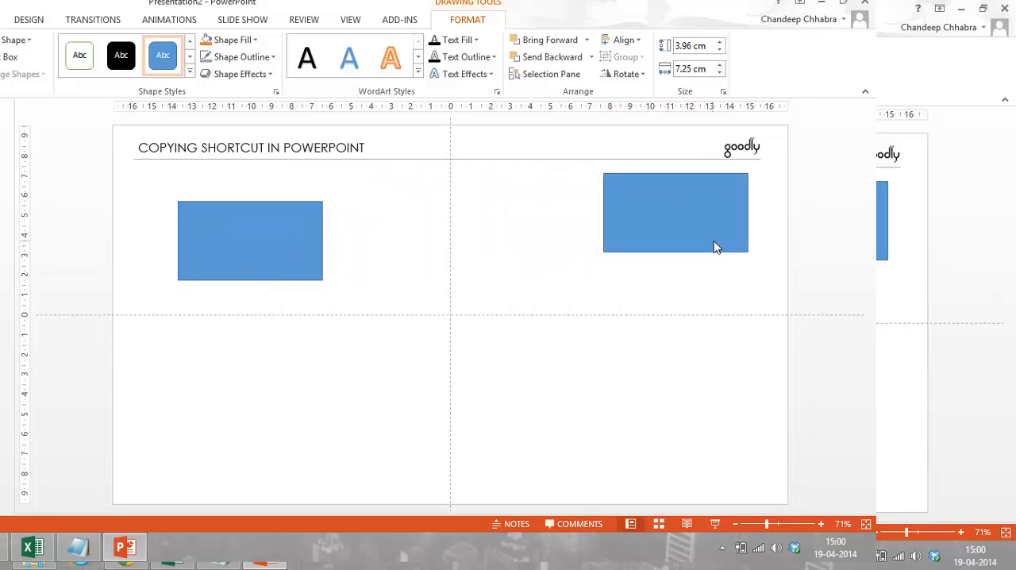
click(675, 212)
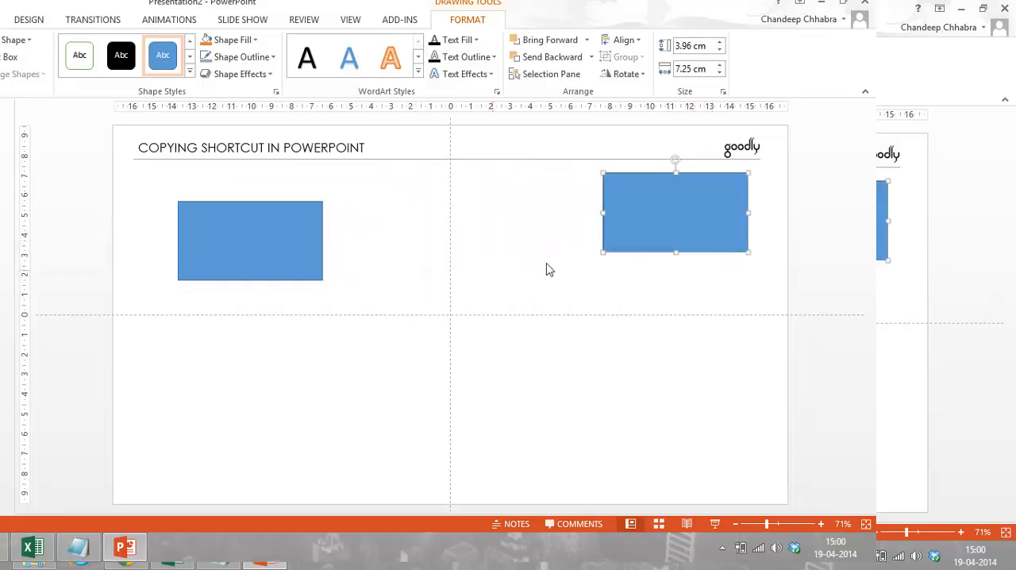
mouse_move(473, 187)
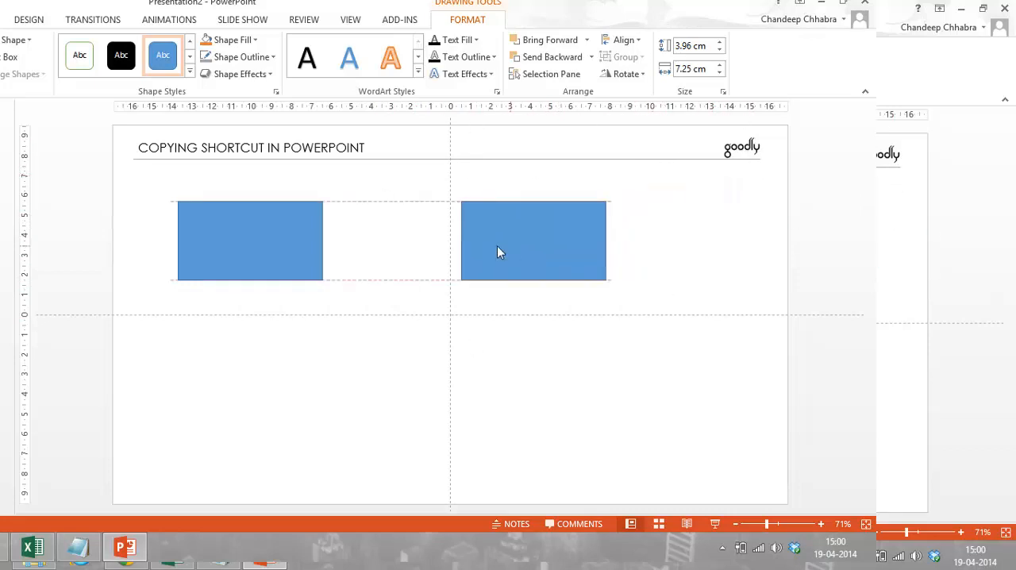
drag(534, 241, 505, 246)
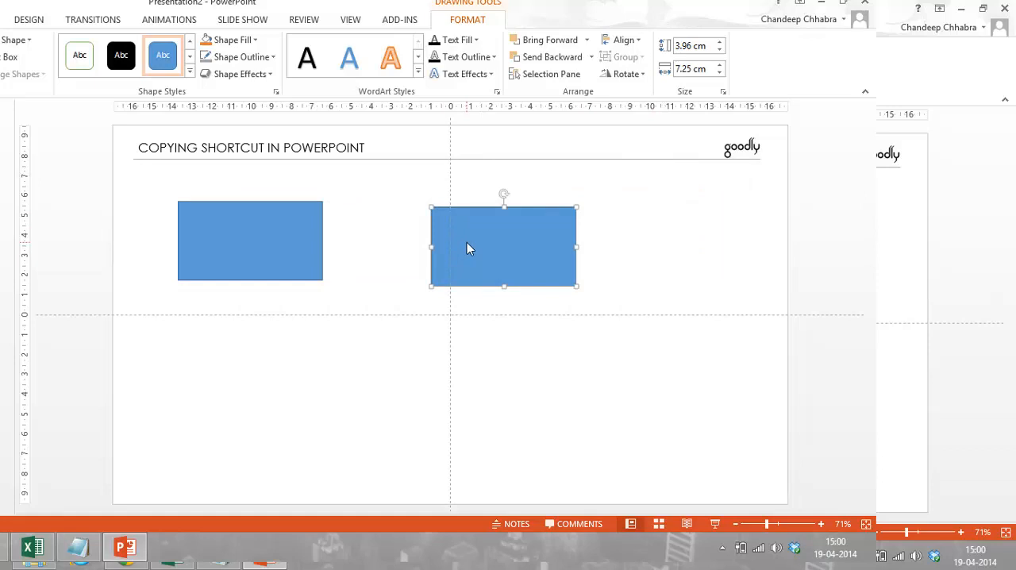
mouse_move(142, 233)
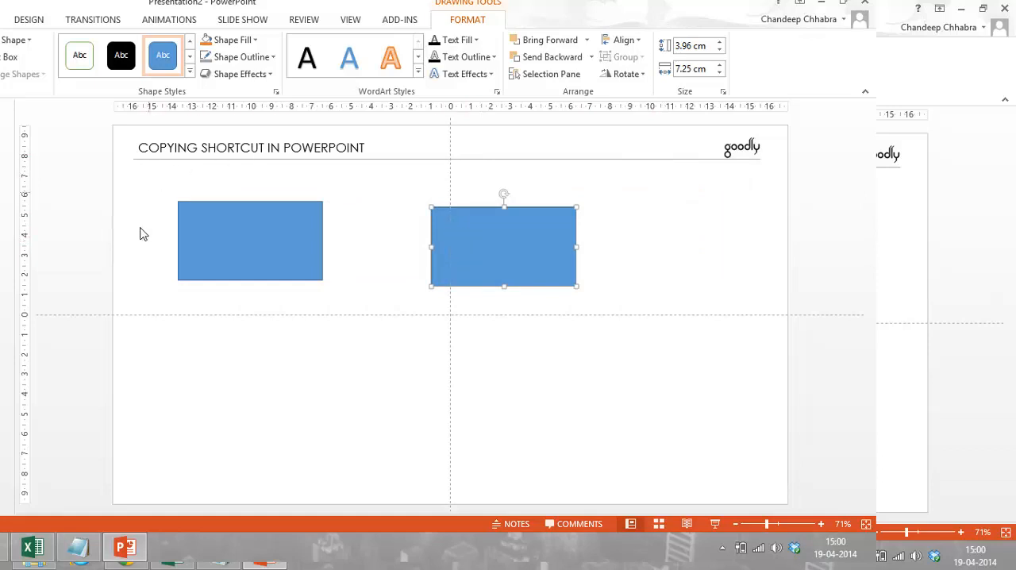
mouse_move(239, 314)
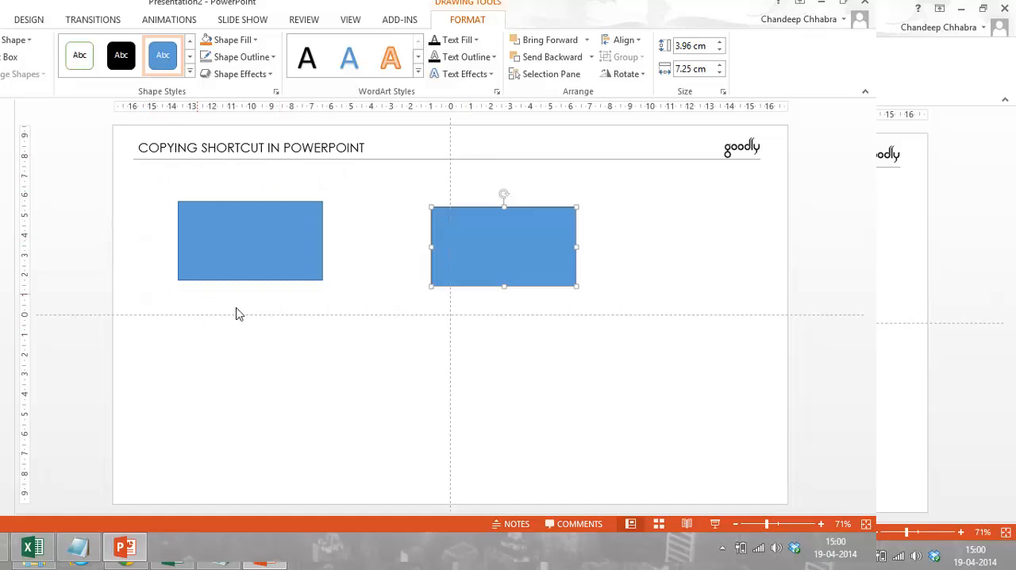
mouse_move(302, 197)
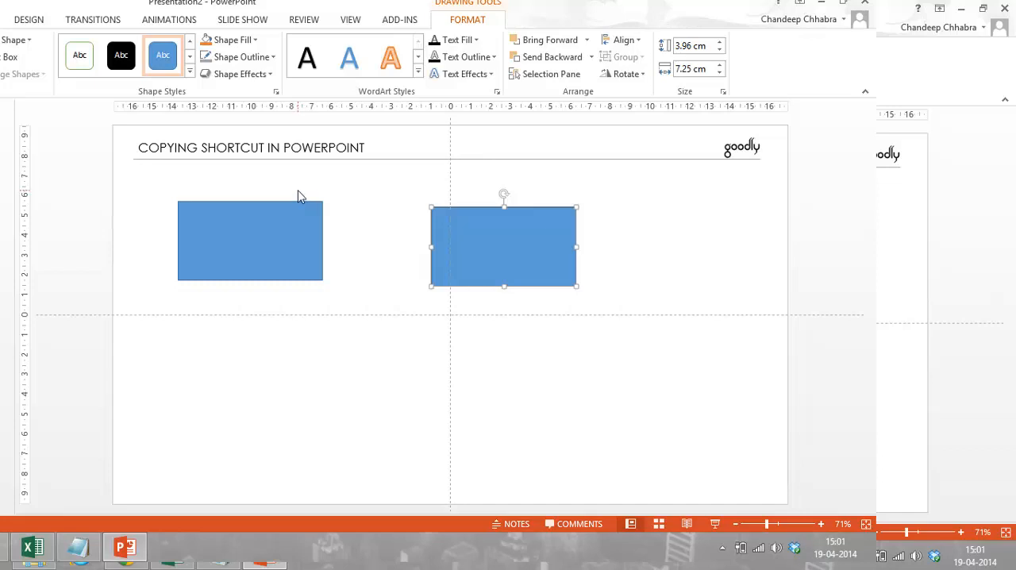
mouse_move(467, 255)
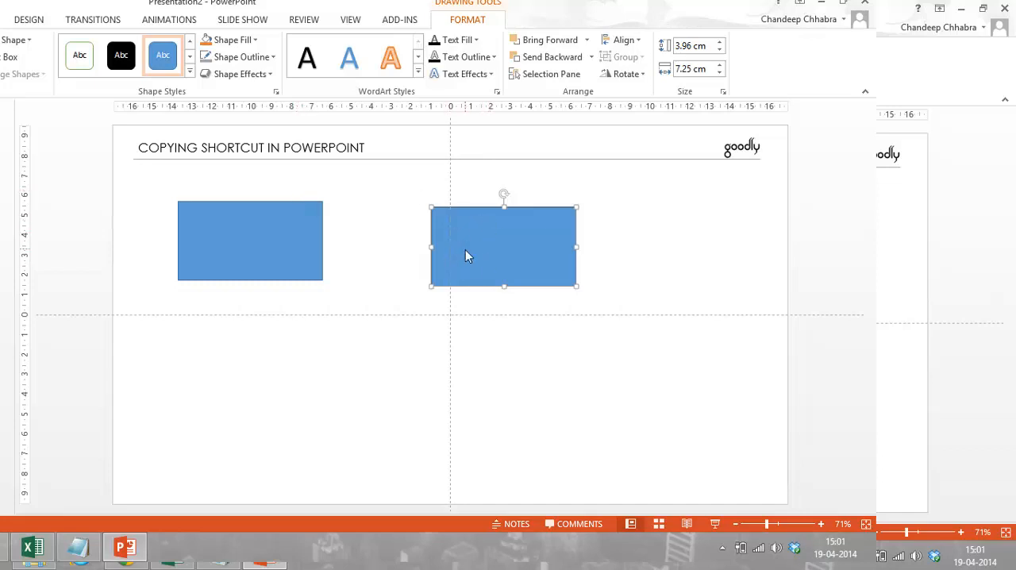
mouse_move(242, 231)
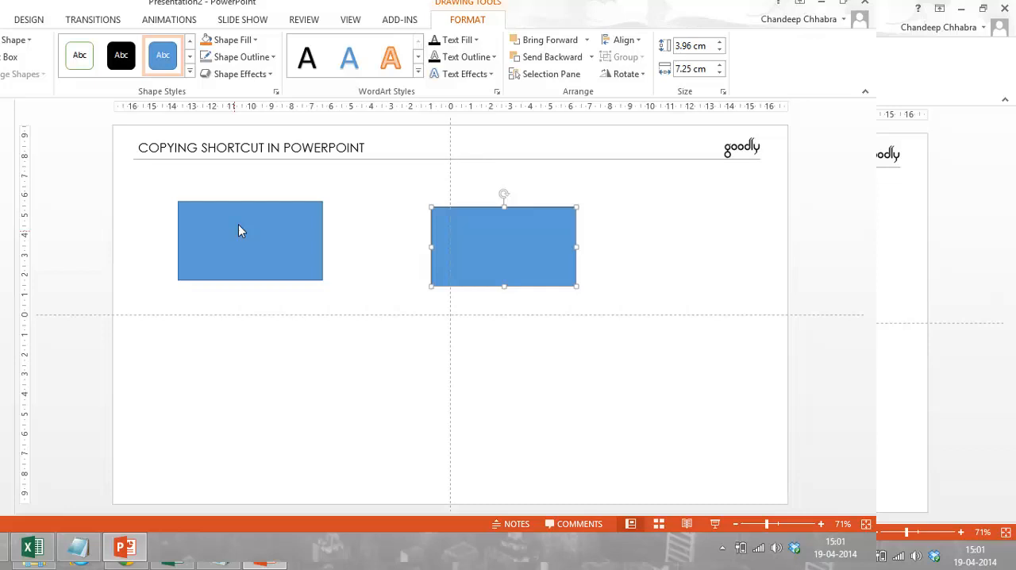
mouse_move(453, 236)
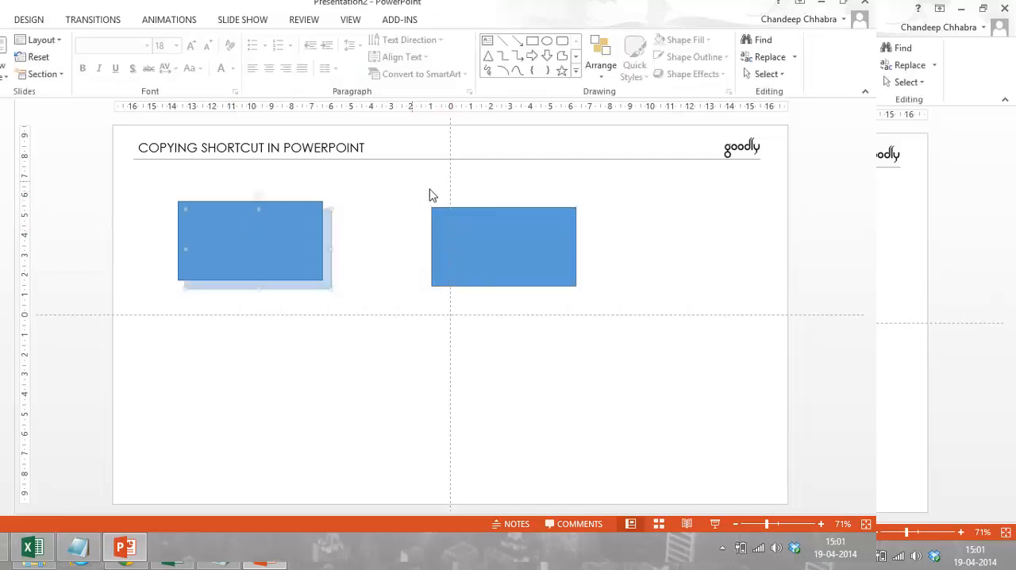
Step: Ctrl-drag another rectangle copy to the right, aligned level with the original
click(254, 241)
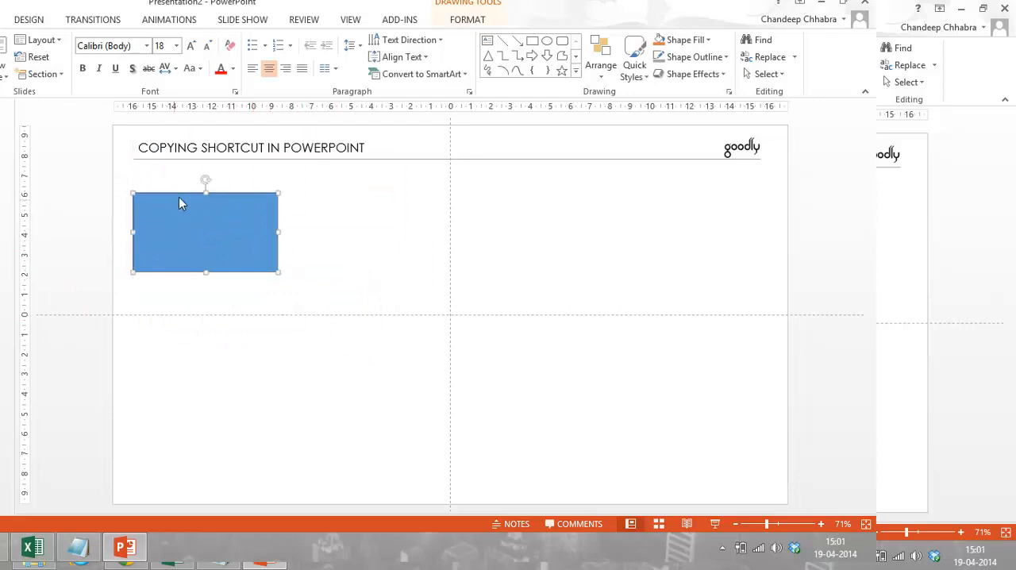
mouse_move(146, 232)
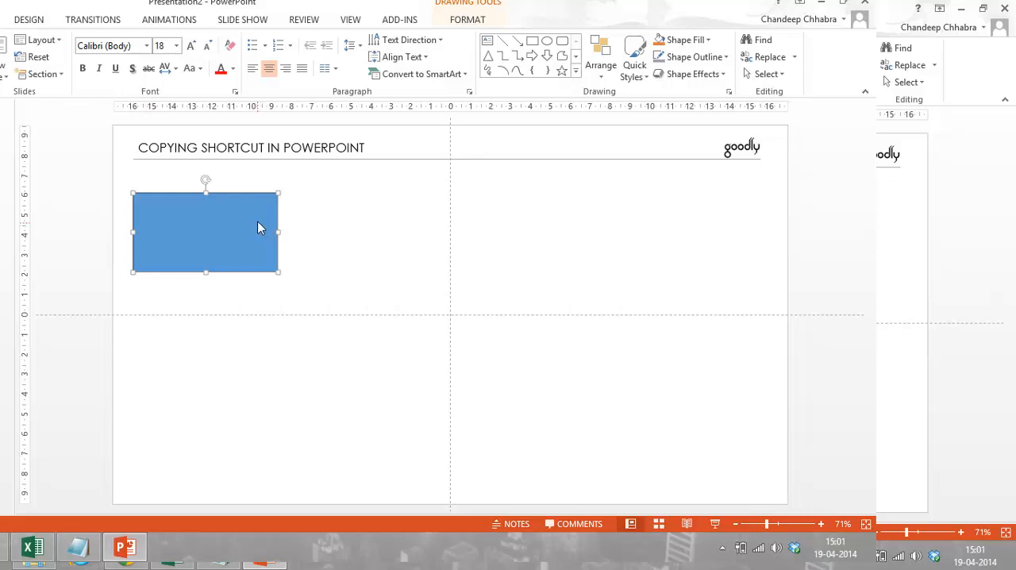
mouse_move(219, 220)
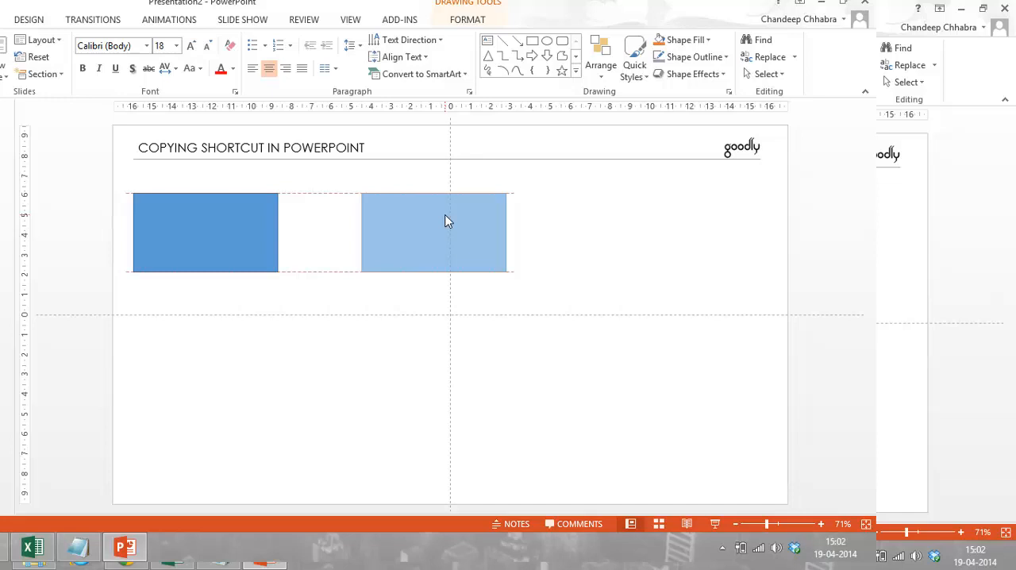
click(433, 232)
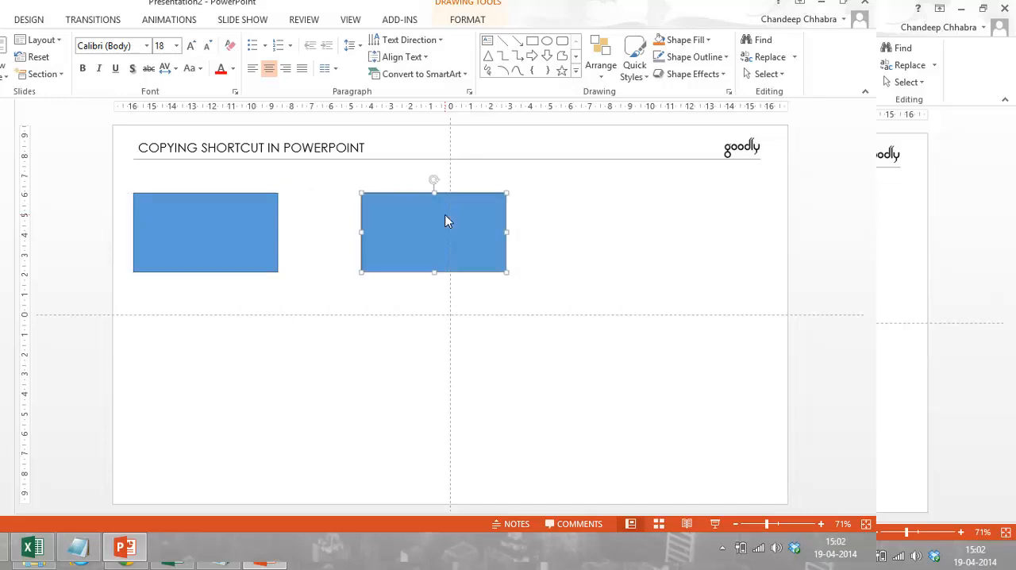
mouse_move(421, 336)
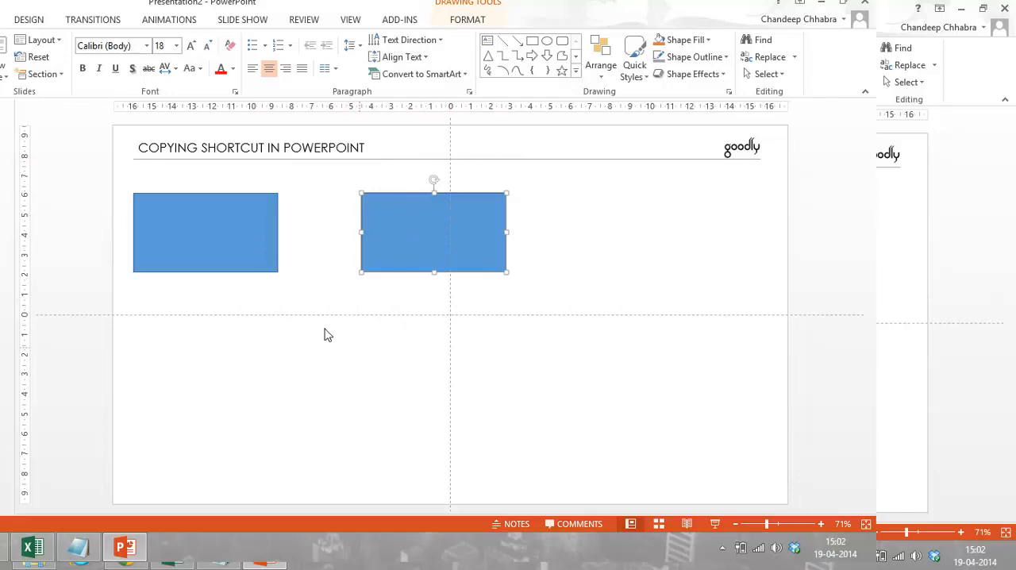
mouse_move(199, 205)
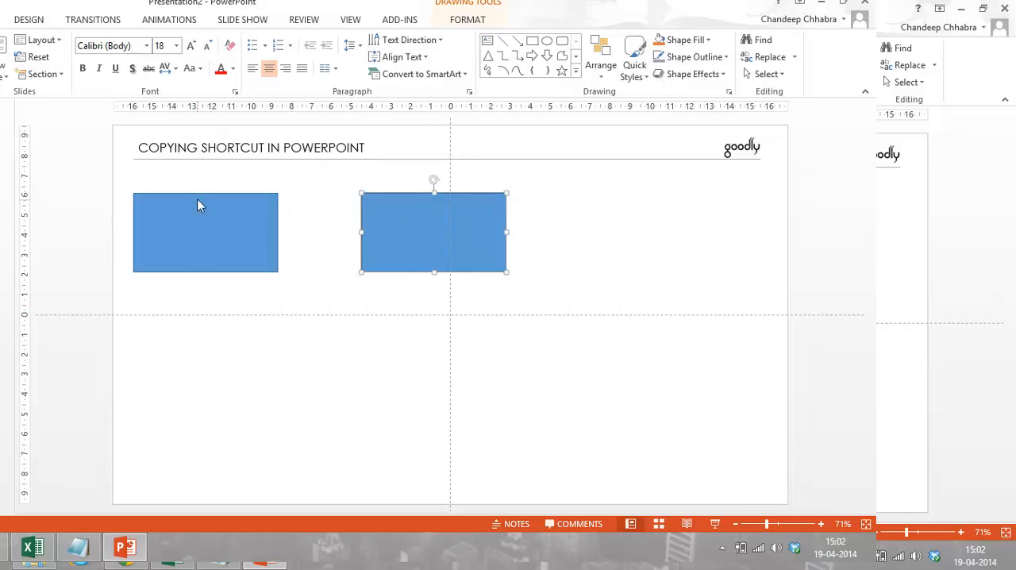
mouse_move(397, 206)
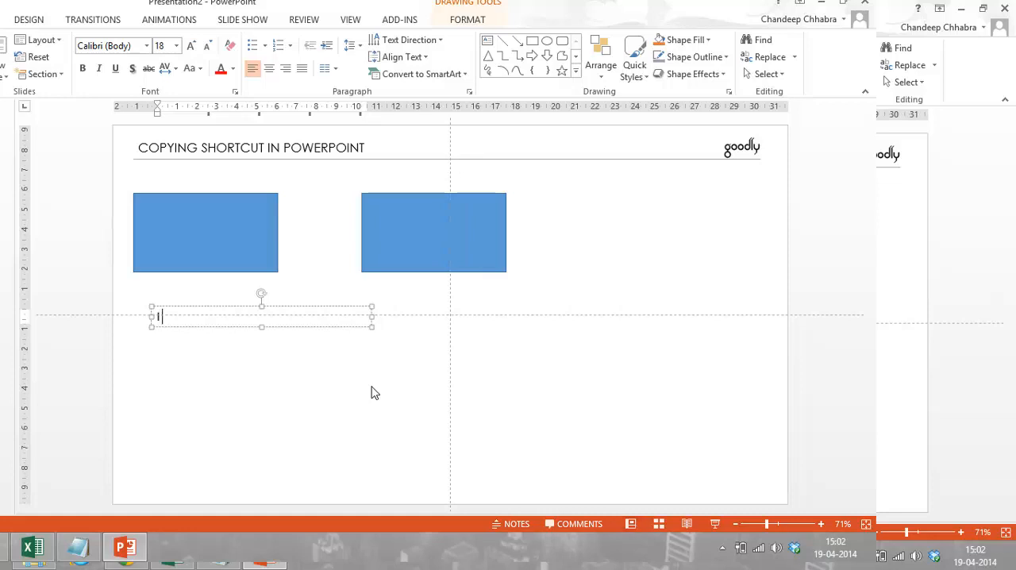
Step: Add a text box reading 'I live in India' below the left rectangle, correcting the 'Inida' typo
text(I live in Inida)
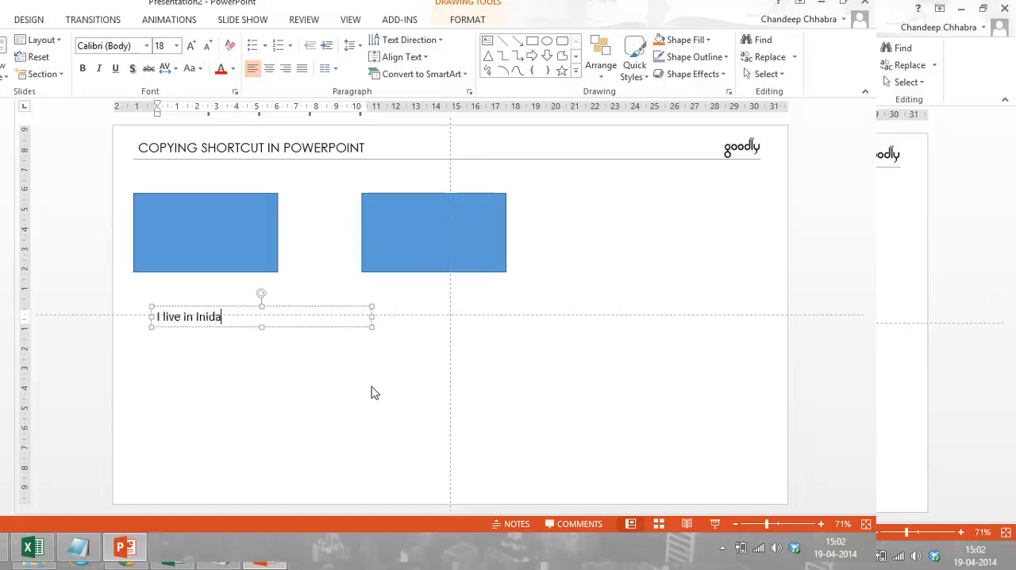
text(India)
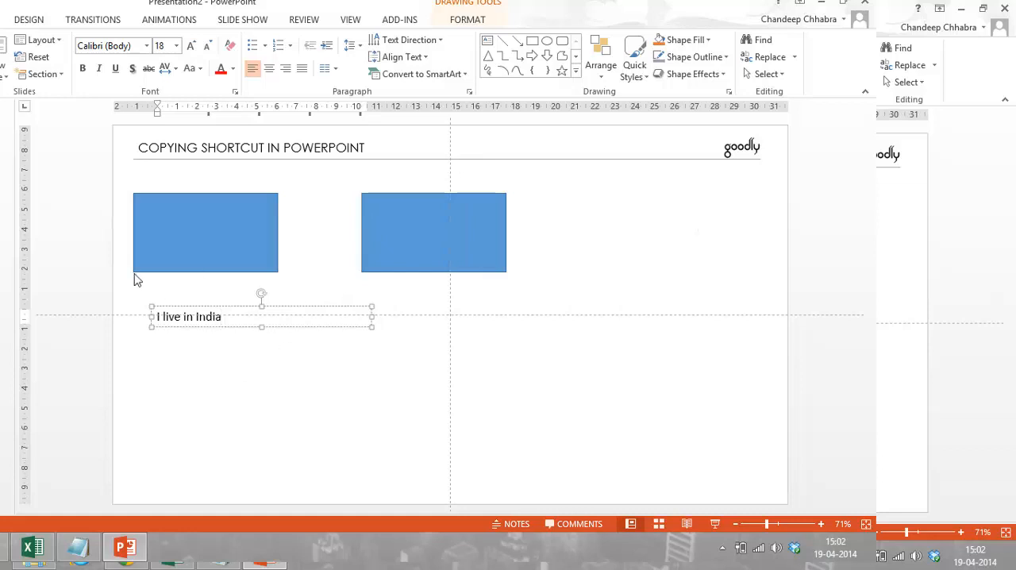
mouse_move(308, 311)
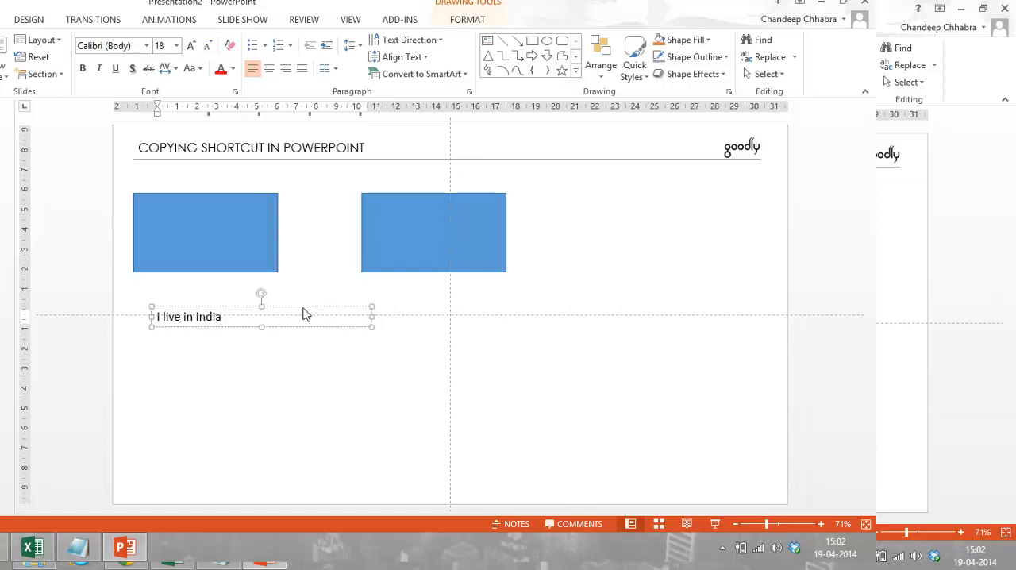
mouse_move(292, 312)
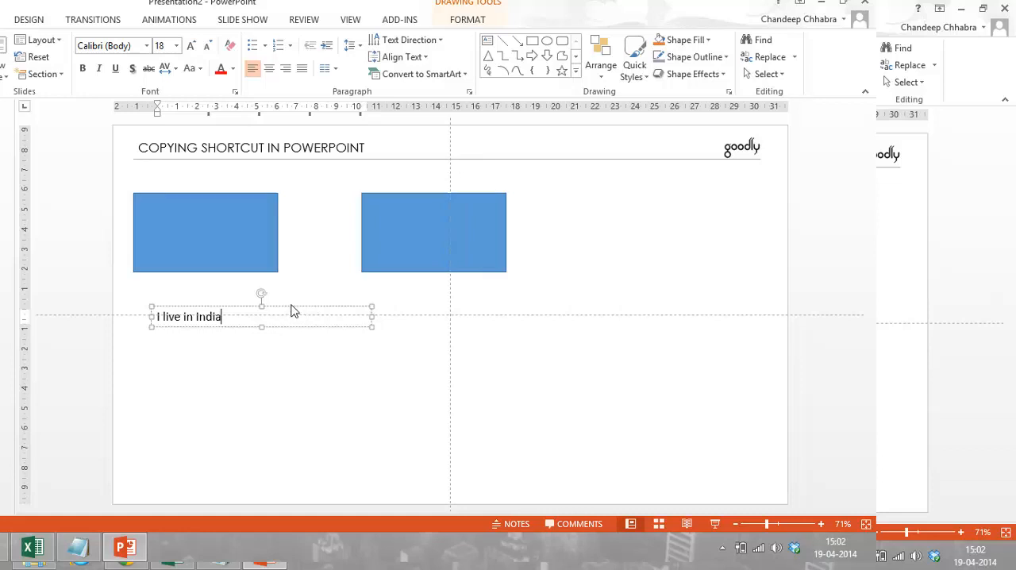
mouse_move(289, 311)
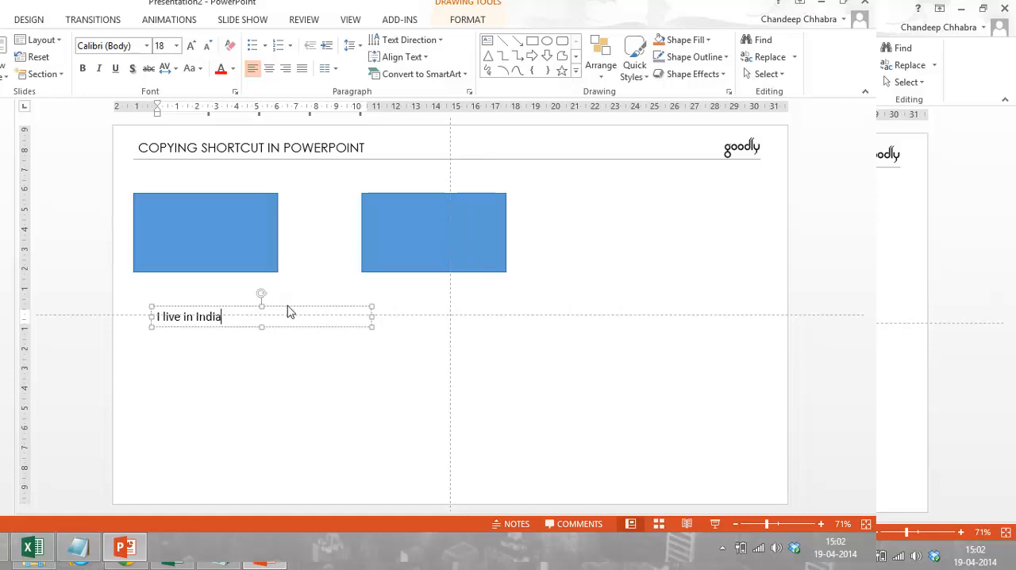
mouse_move(302, 309)
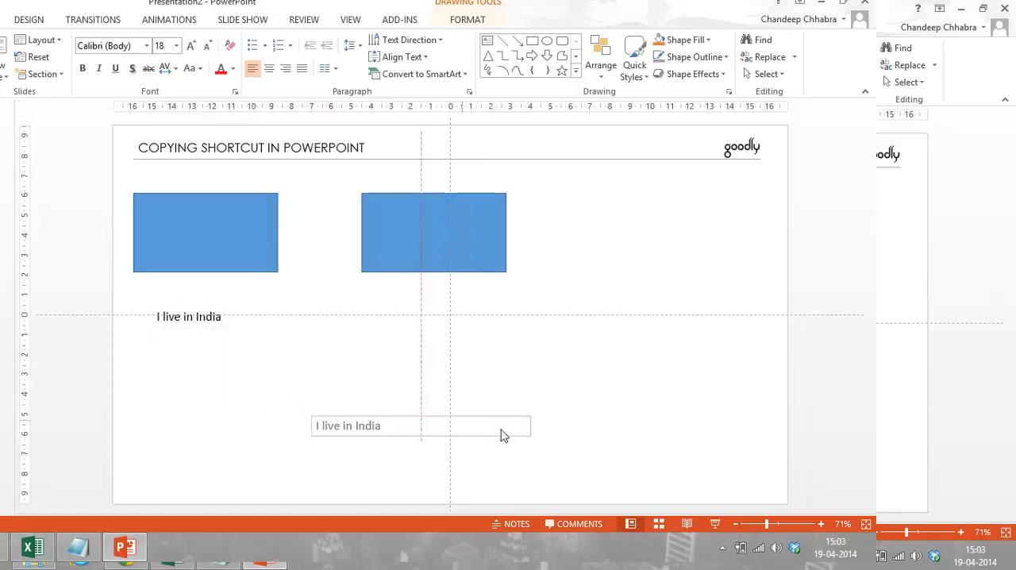
Step: Ctrl-drag a copy of the 'I live in India' text to the lower right of the slide
drag(423, 426, 589, 384)
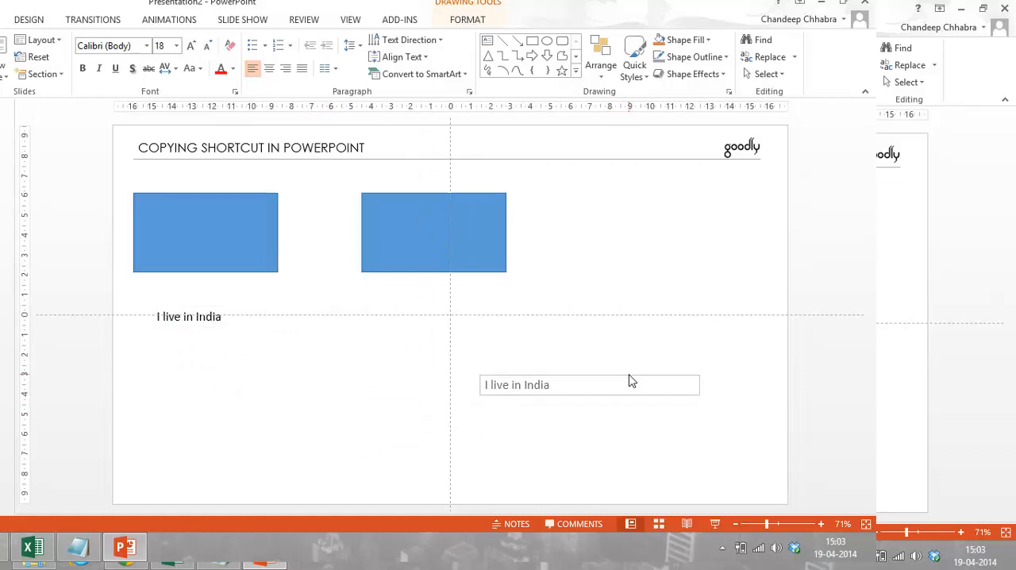
click(589, 384)
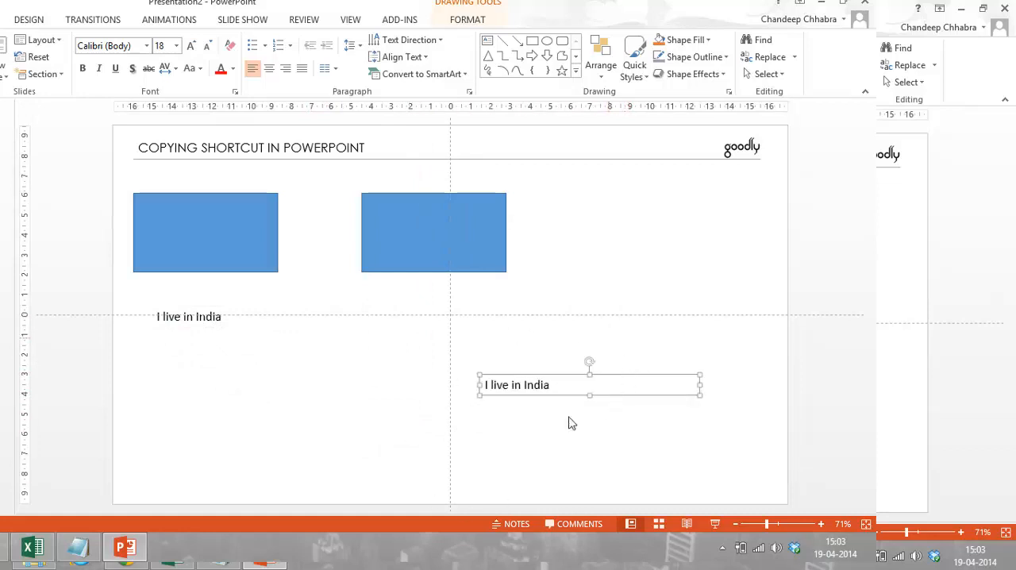
mouse_move(447, 332)
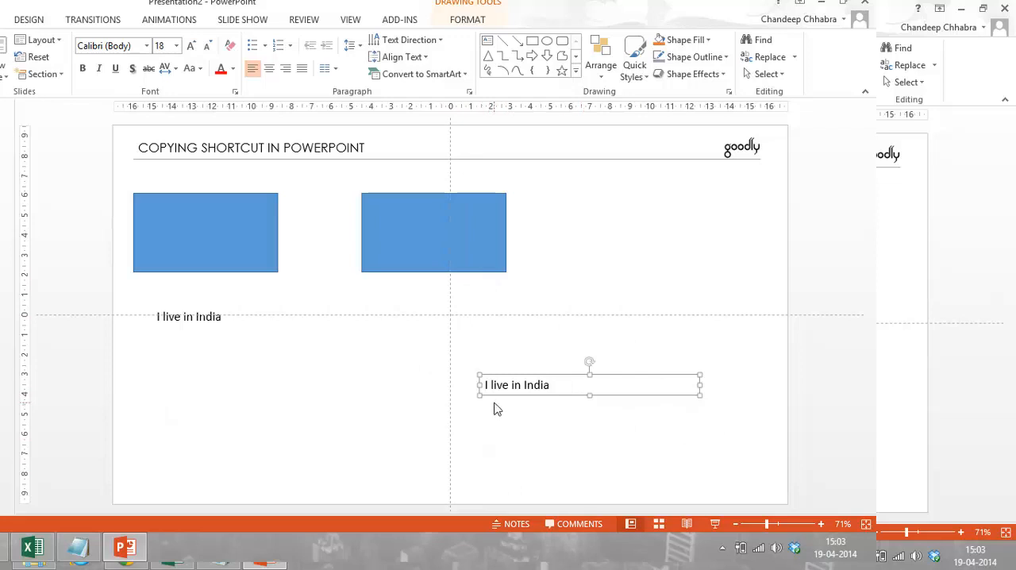
mouse_move(435, 330)
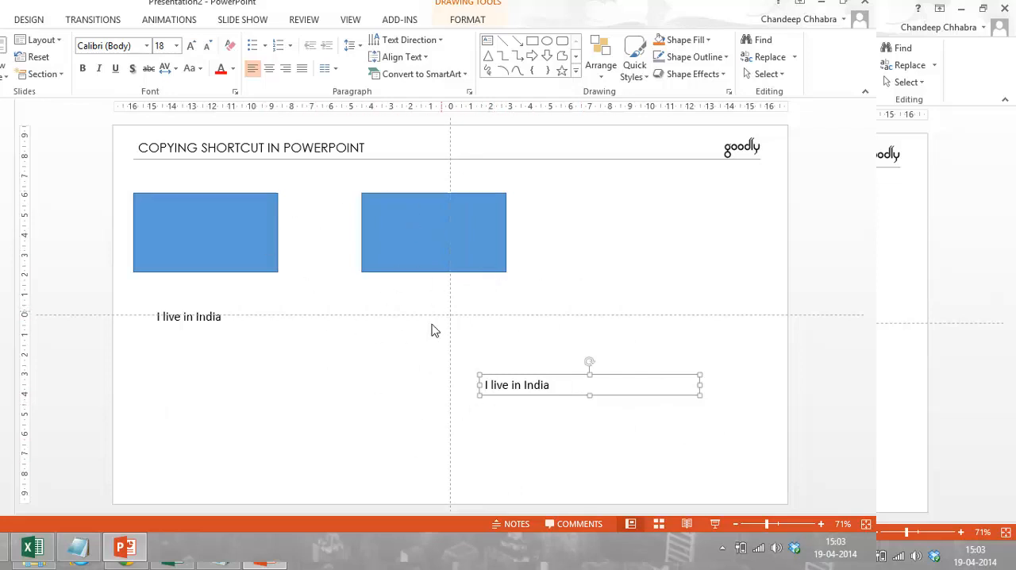
mouse_move(264, 300)
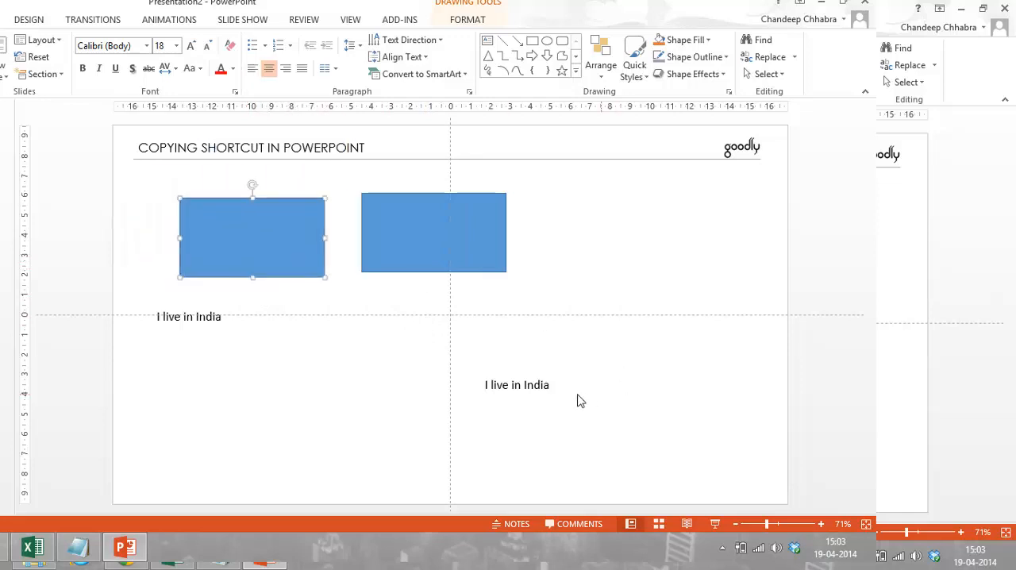
mouse_move(387, 308)
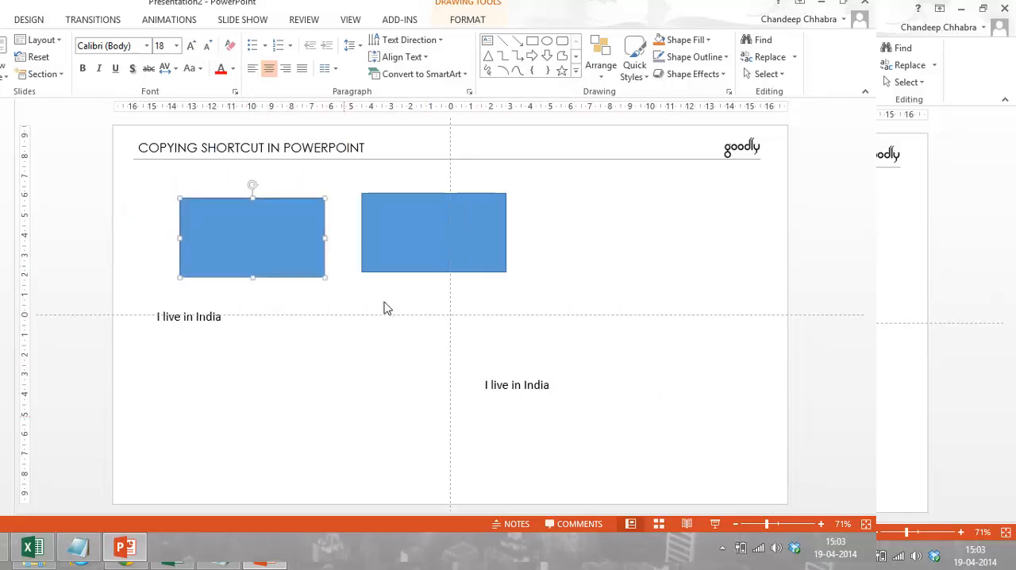
mouse_move(499, 384)
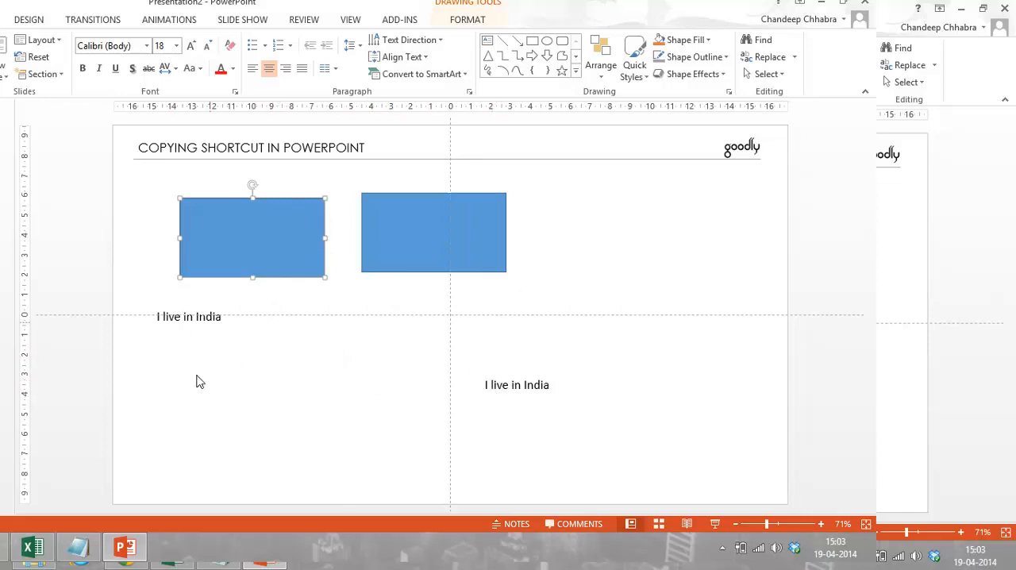
mouse_move(222, 365)
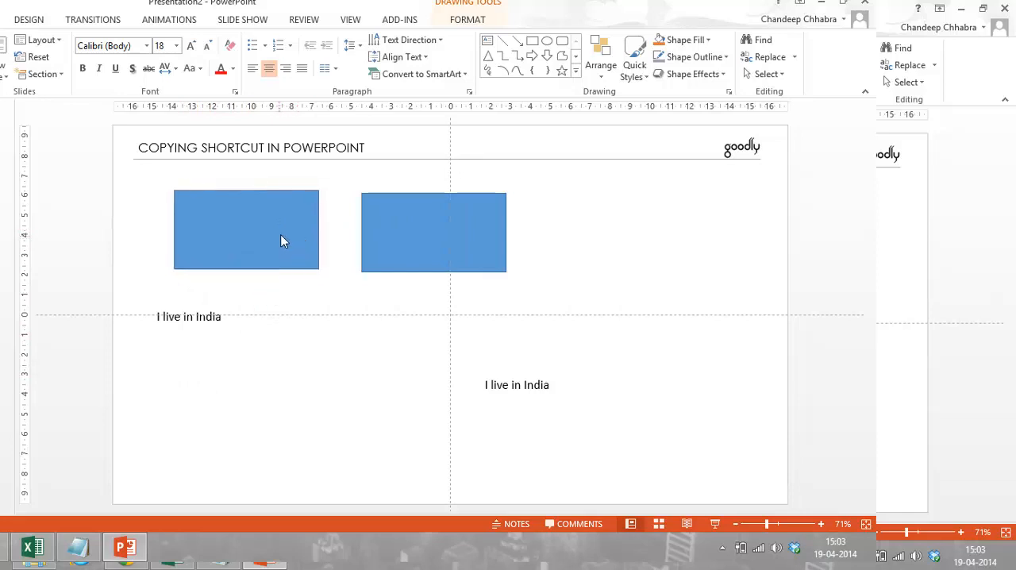
Step: Nudge the left rectangle rightward, closer to the right rectangle
click(250, 235)
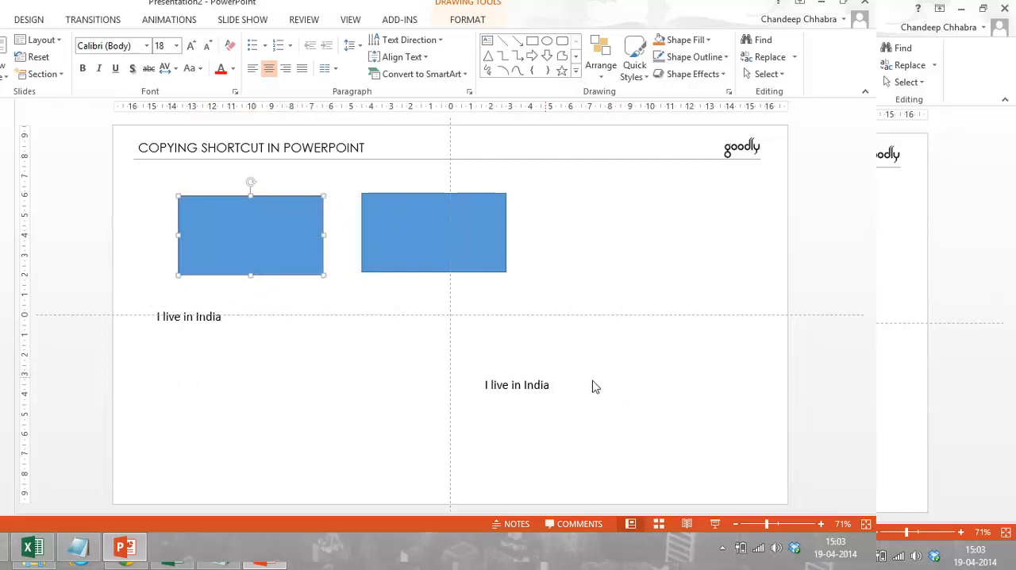
mouse_move(535, 86)
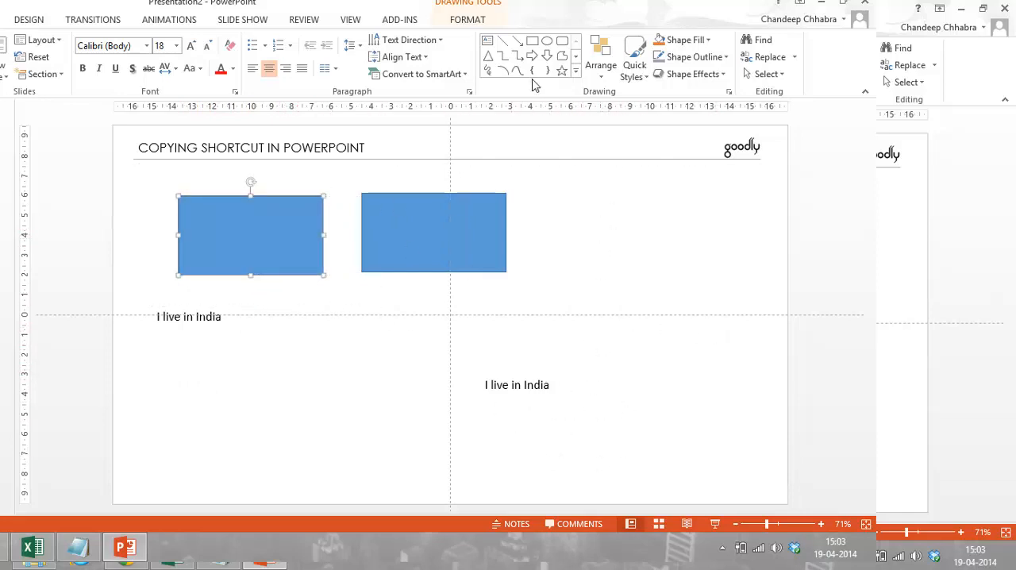